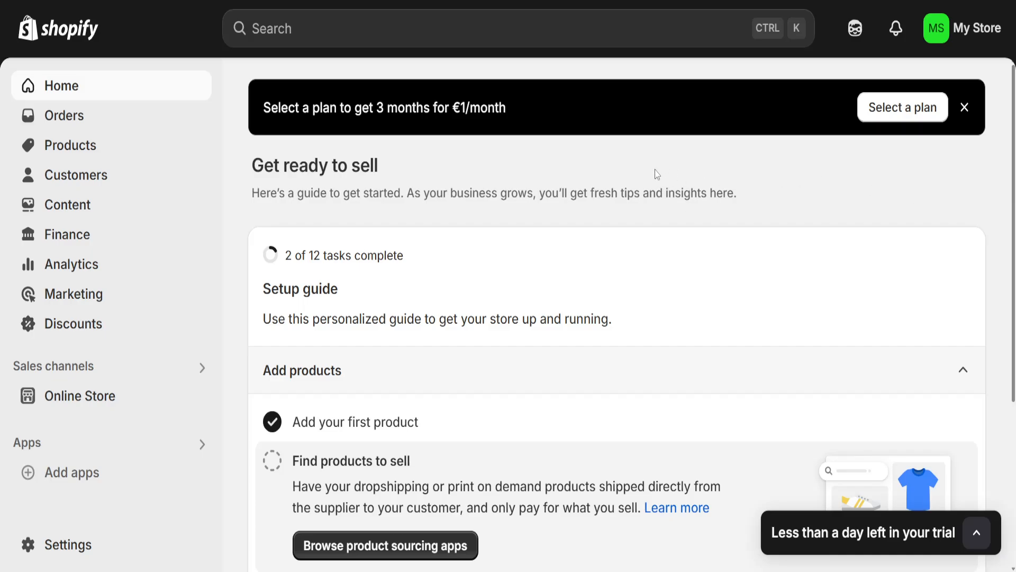
mouse_move(222, 350)
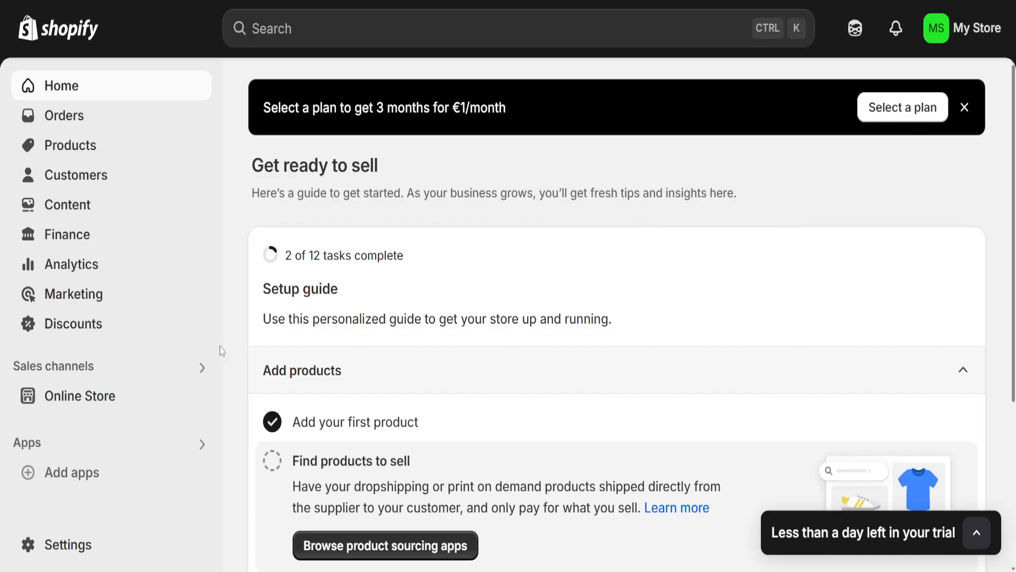
mouse_move(61, 545)
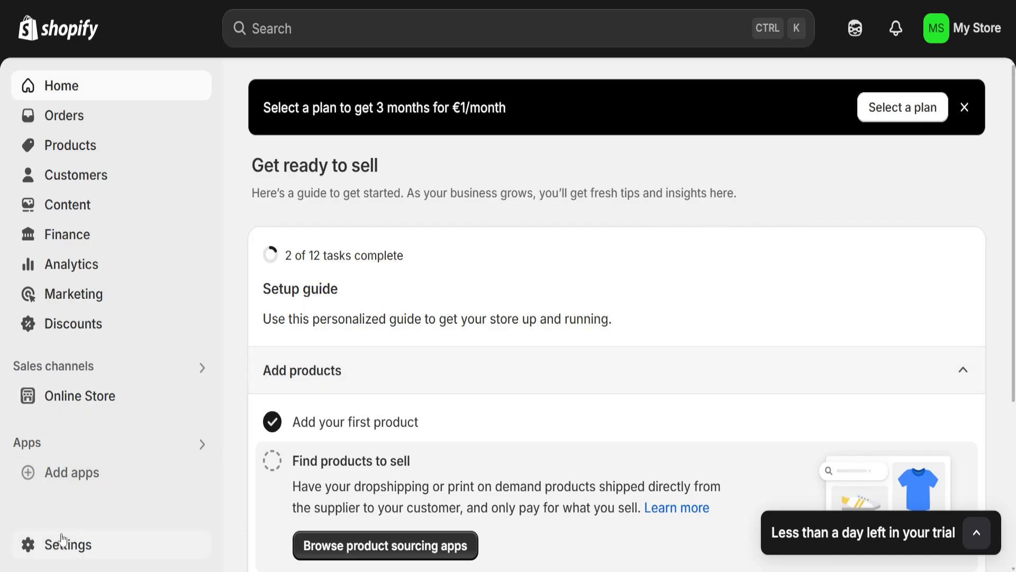
- Open the store Settings and go to Shipping and delivery
left_click(68, 544)
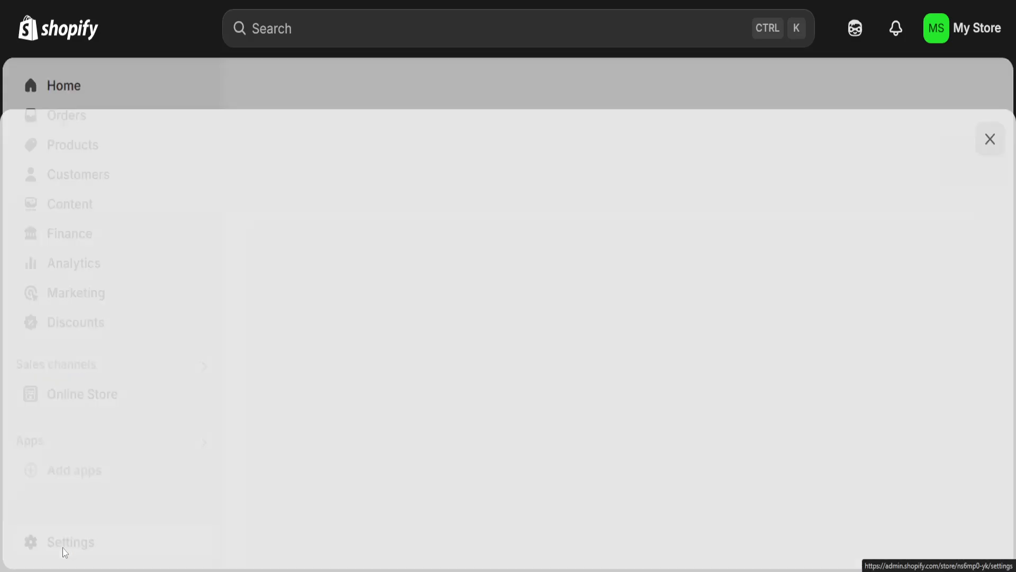
left_click(70, 541)
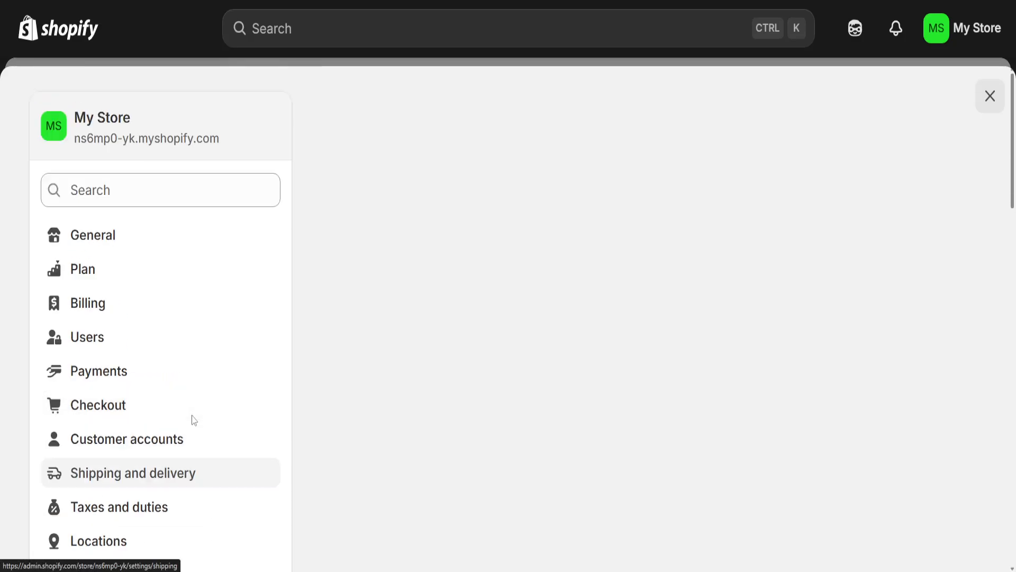
- Open General shipping rates and view its zones, where Bulgaria's Standard rate is free
left_click(133, 472)
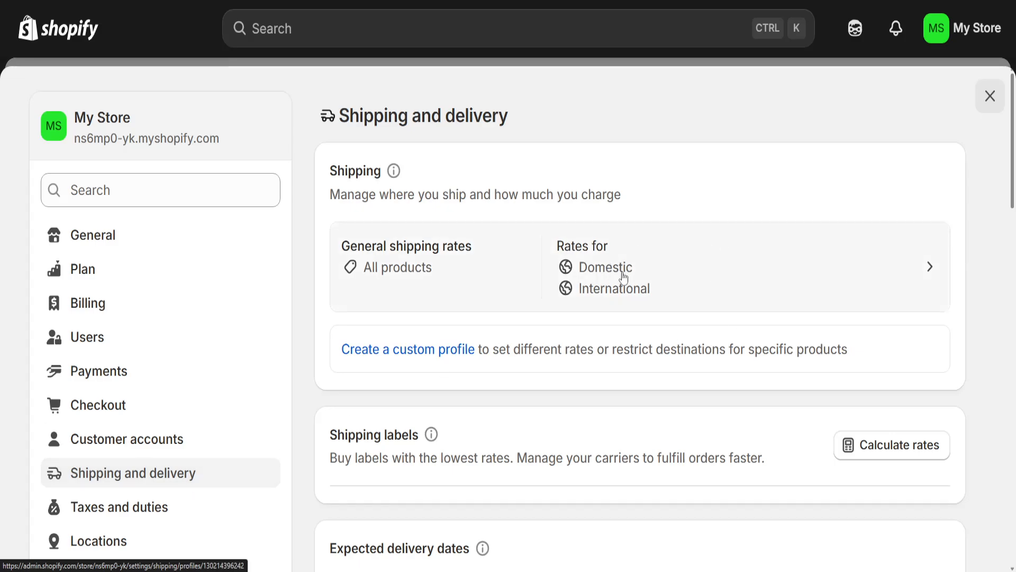
mouse_move(629, 282)
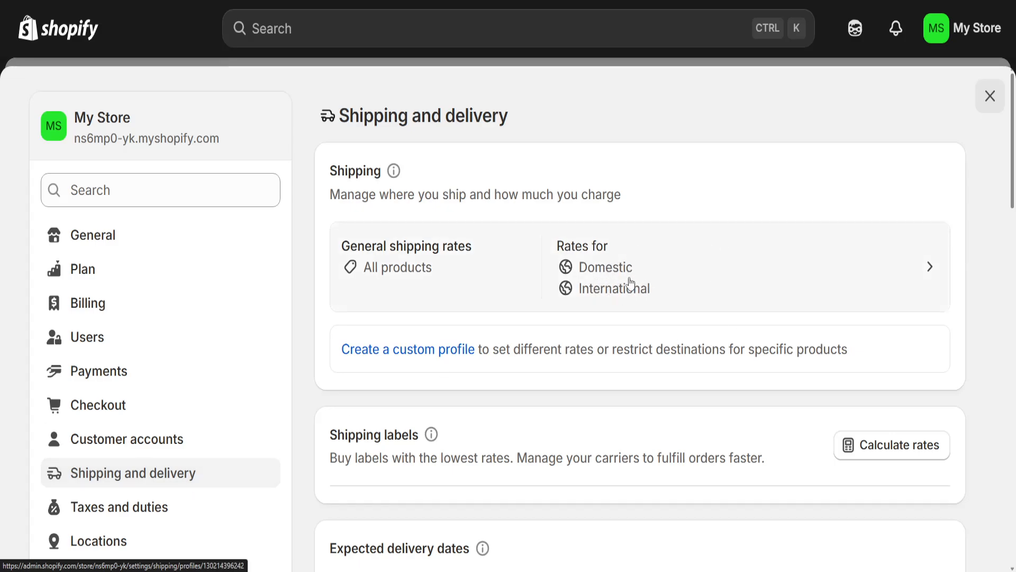
scroll("down", 3)
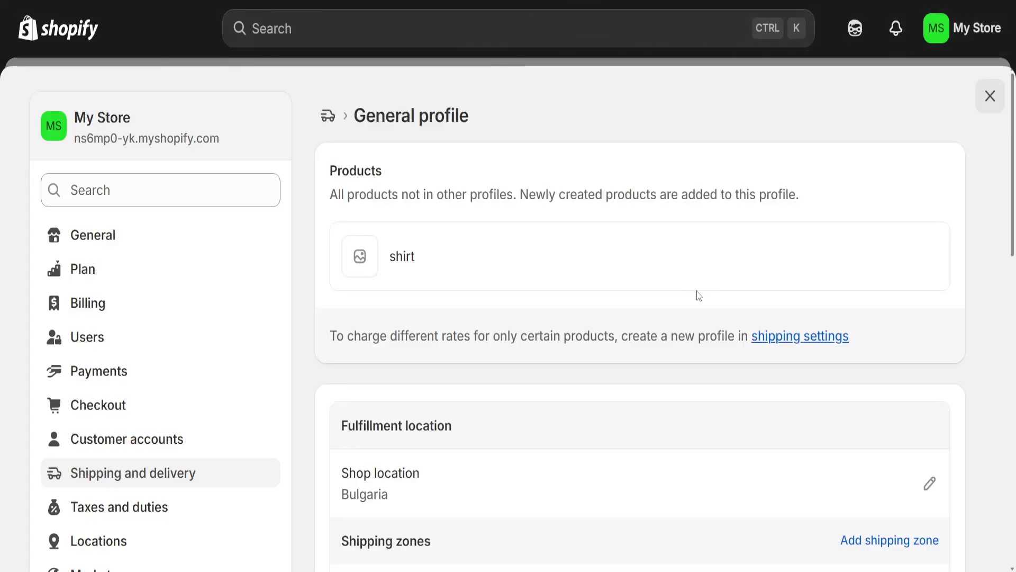
scroll("down", 3)
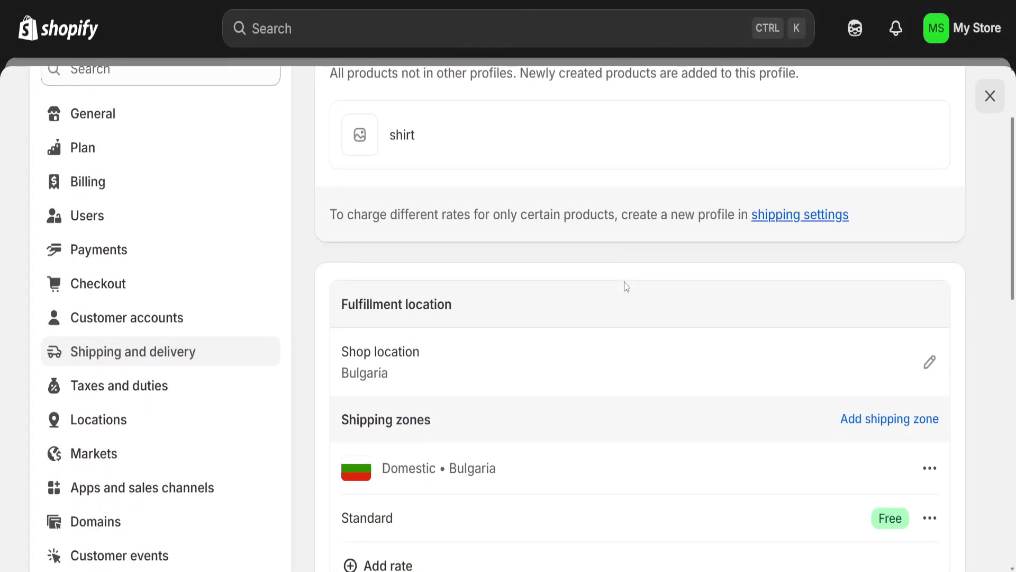
scroll("down", 3)
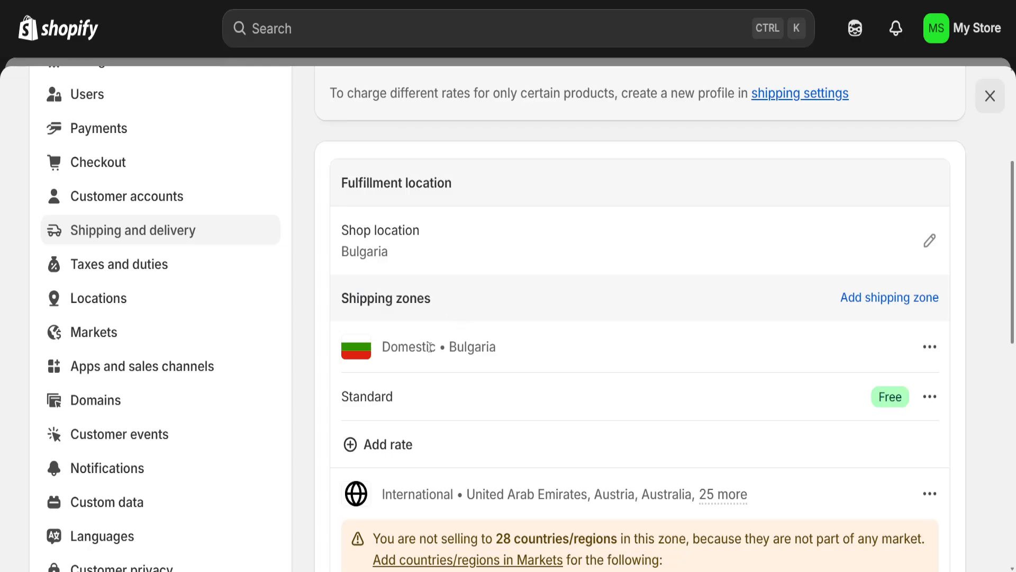
mouse_move(540, 358)
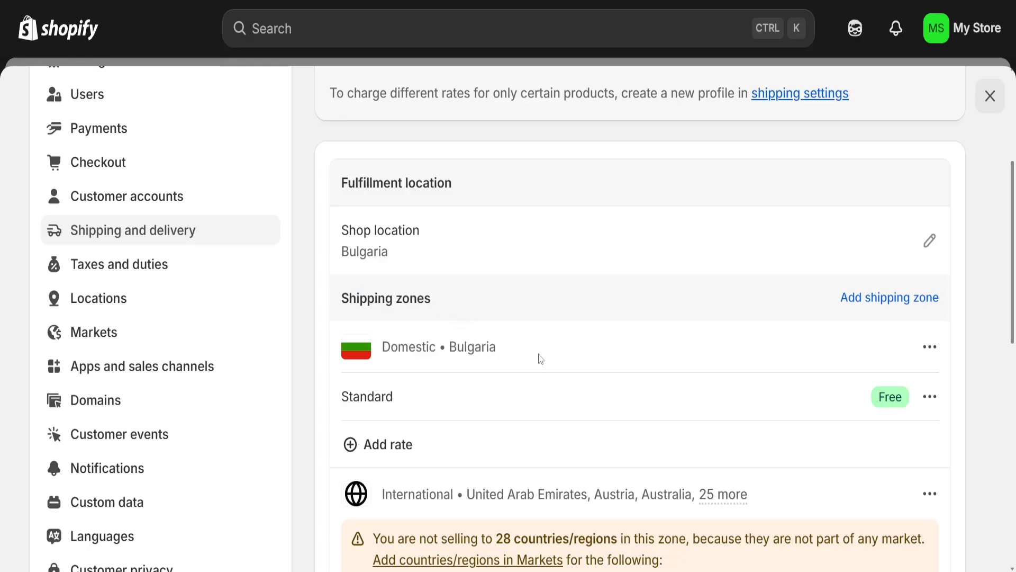
mouse_move(377, 355)
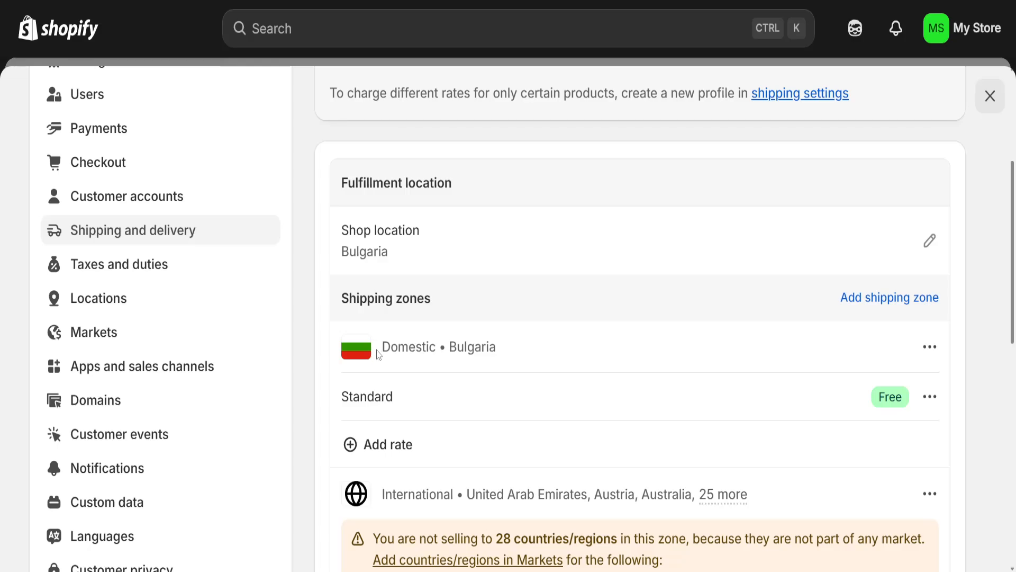
mouse_move(633, 366)
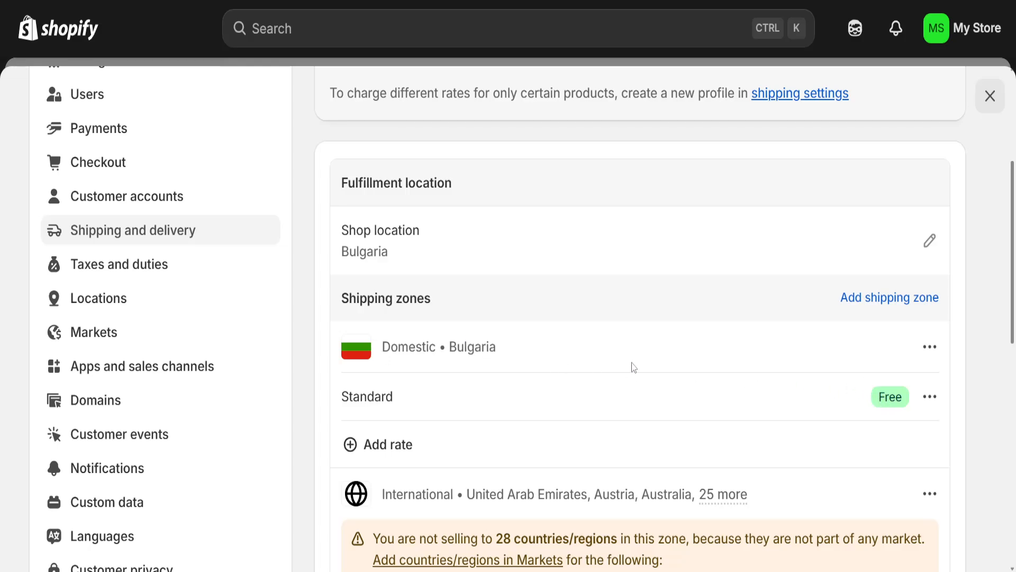
mouse_move(930, 396)
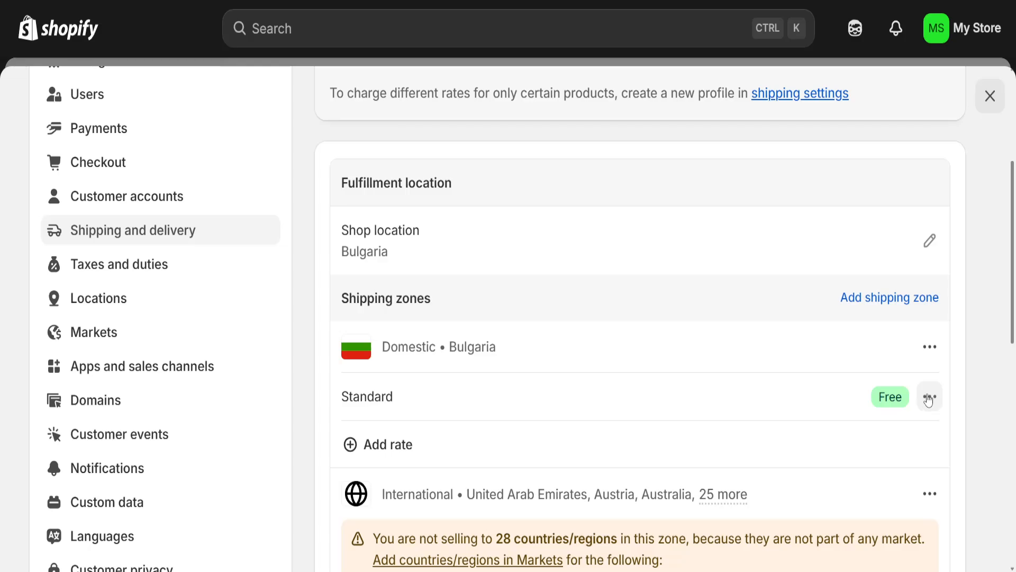
- Edit the domestic Standard rate so its price is BGN 20.00 instead of free
left_click(929, 396)
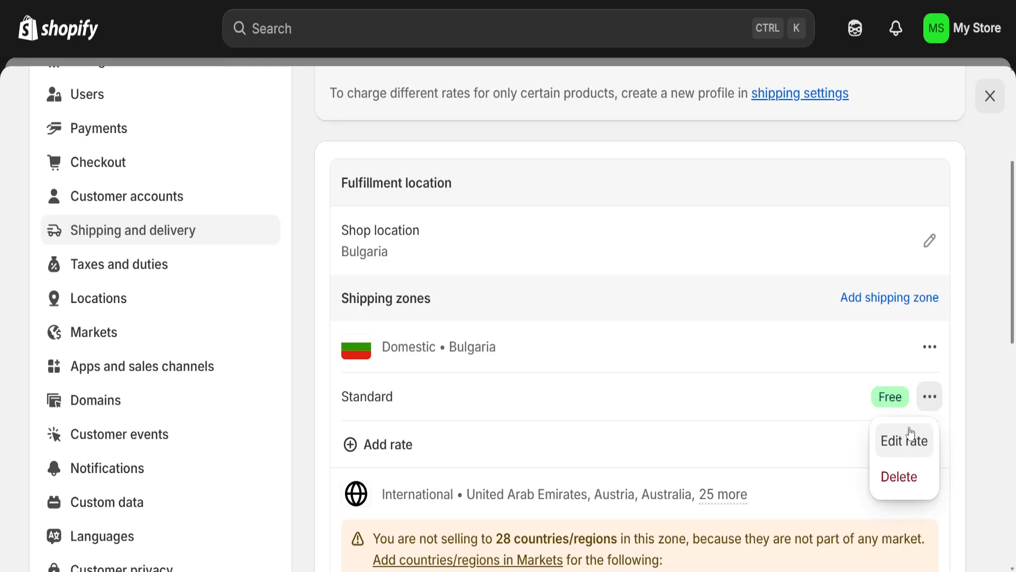
mouse_move(930, 408)
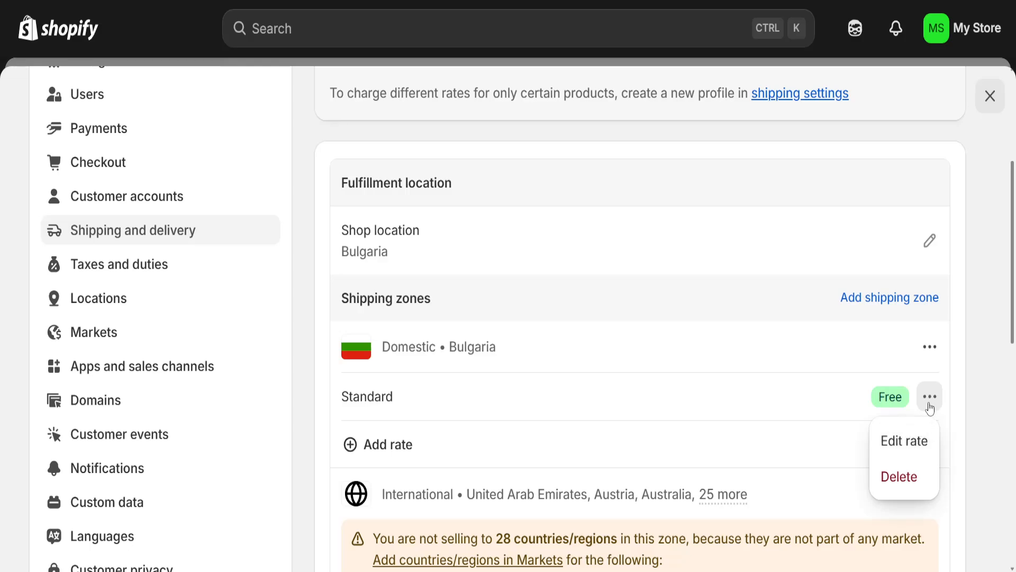
left_click(904, 441)
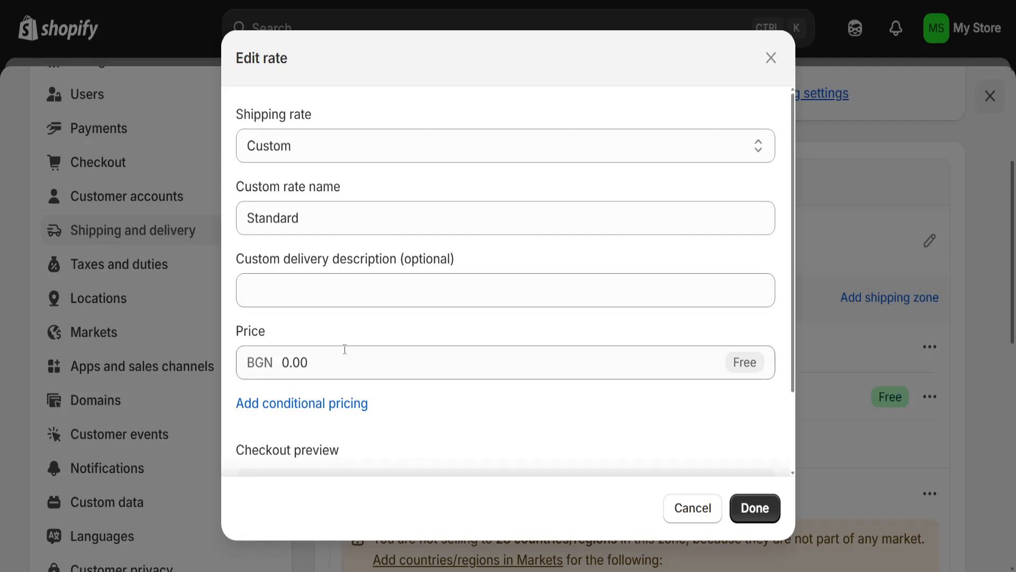
type("2")
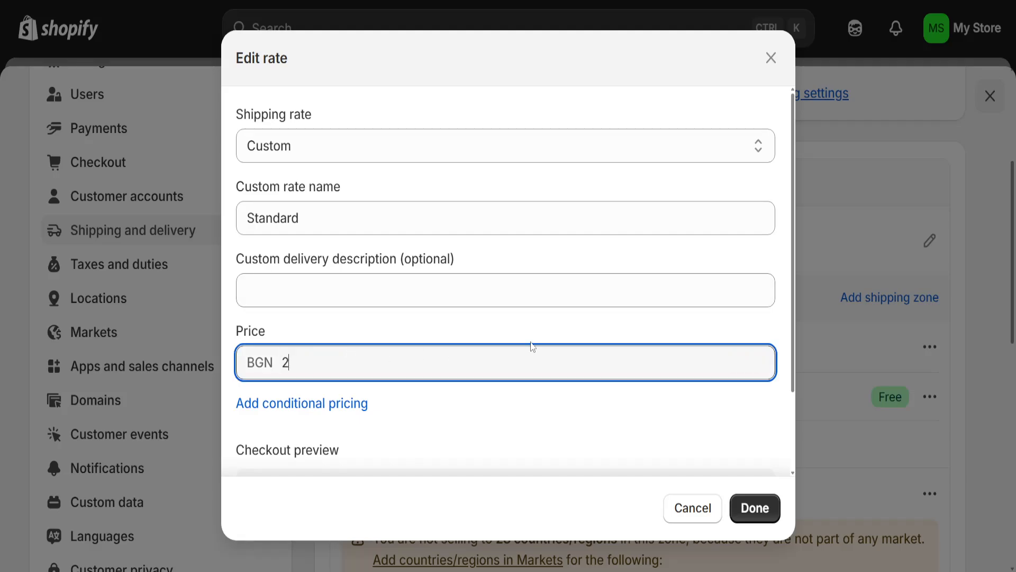
left_click(754, 508)
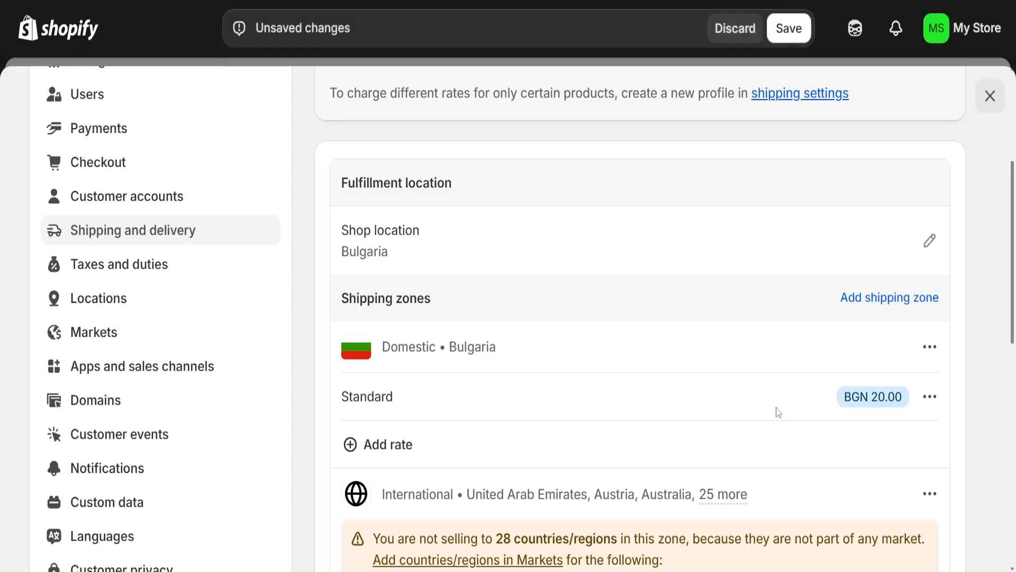
double_click(873, 397)
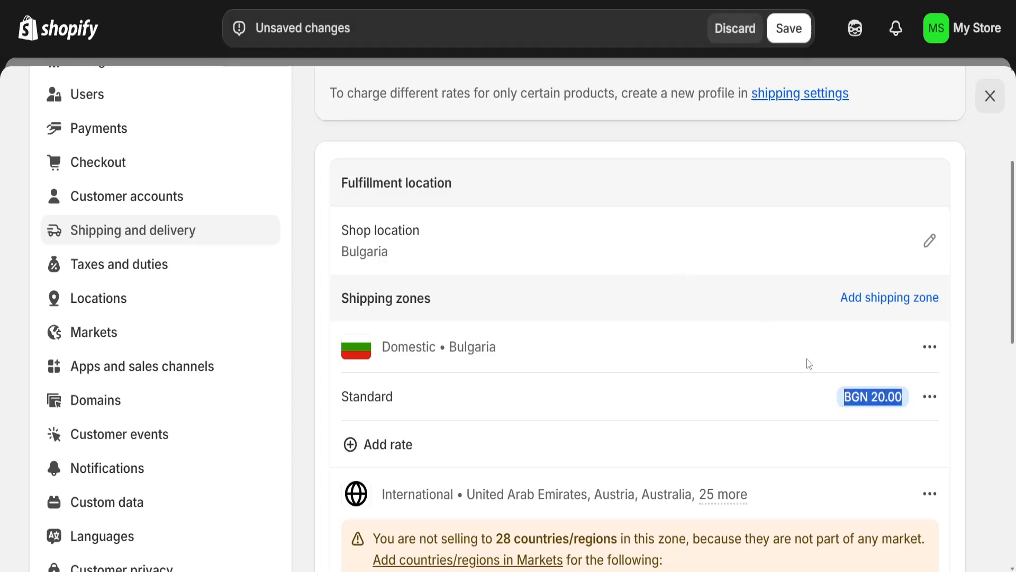
mouse_move(785, 323)
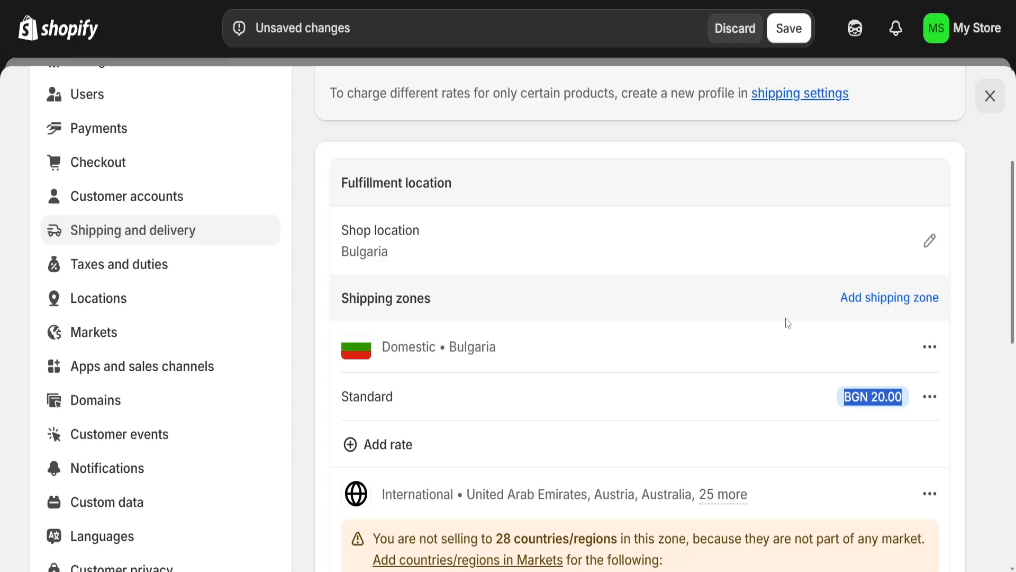
scroll("down", 3)
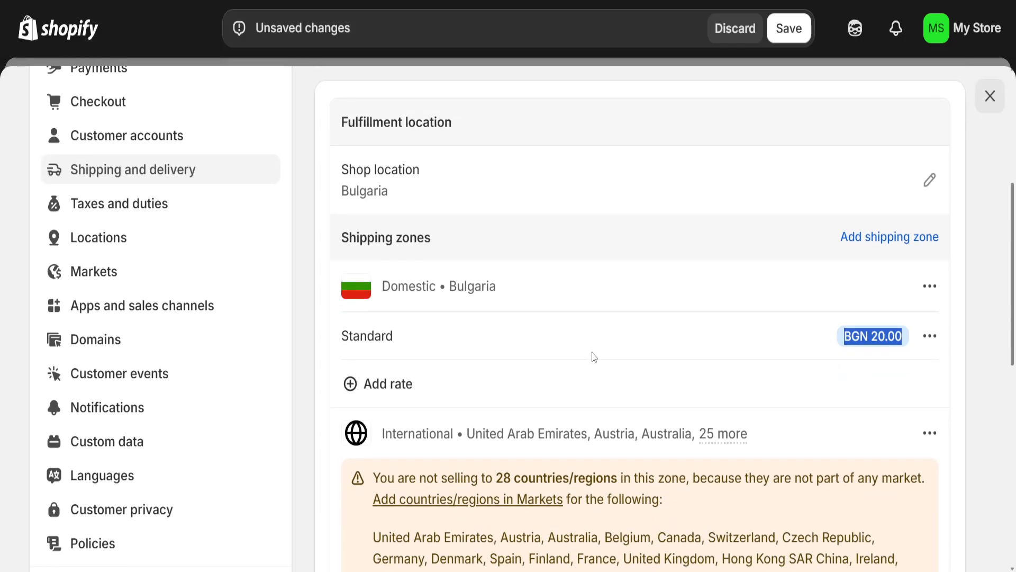
scroll("down", 3)
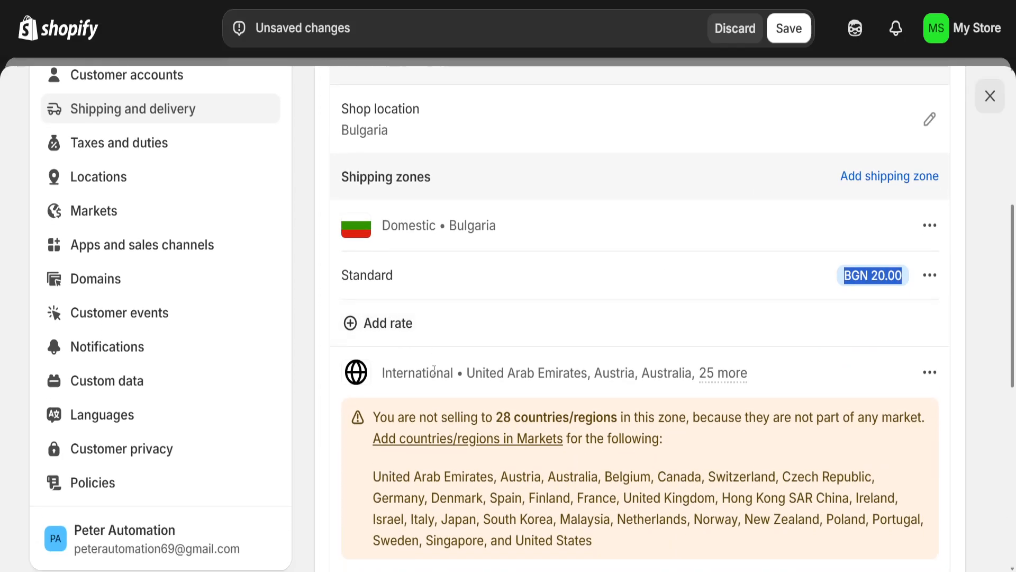
scroll("down", 3)
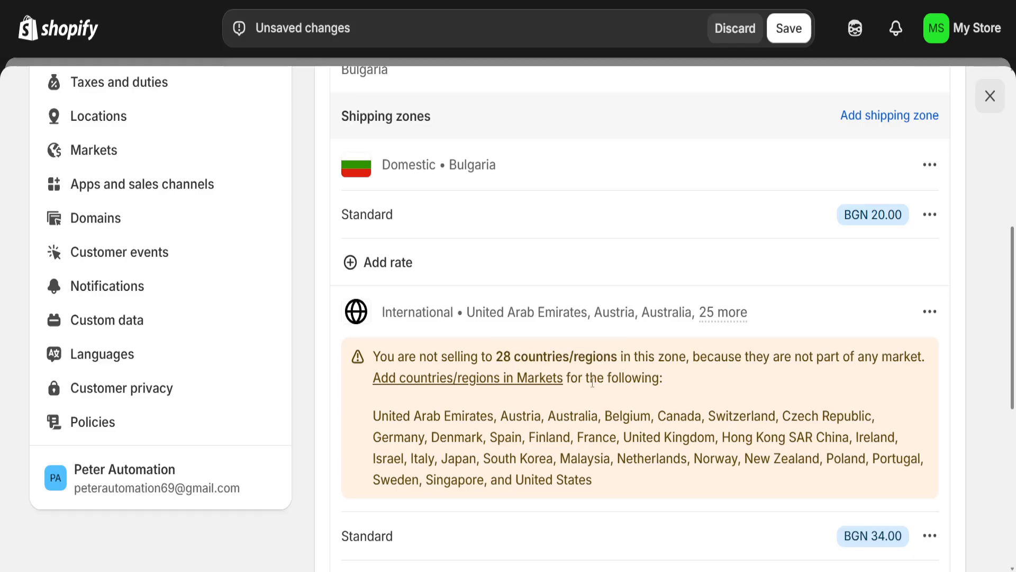
mouse_move(535, 387)
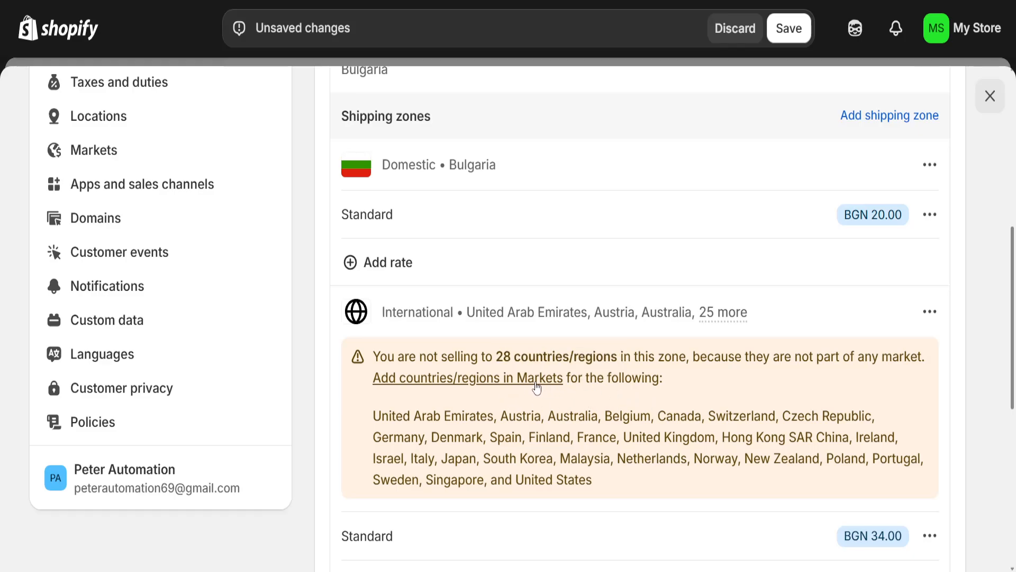
mouse_move(558, 359)
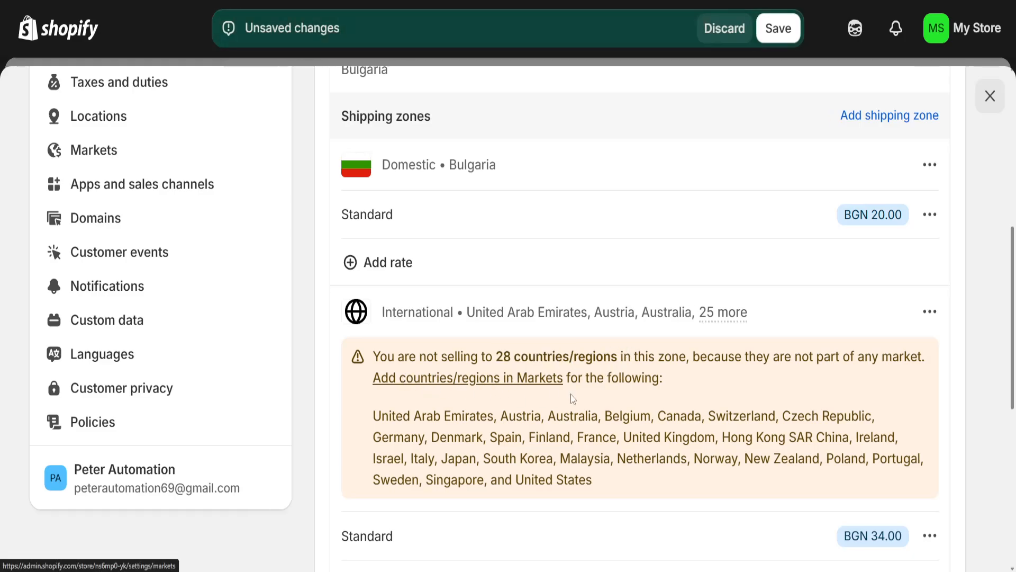
- Go to Markets and view Bulgaria's shipping, with one Standard rate at BGN 20.00
left_click(777, 28)
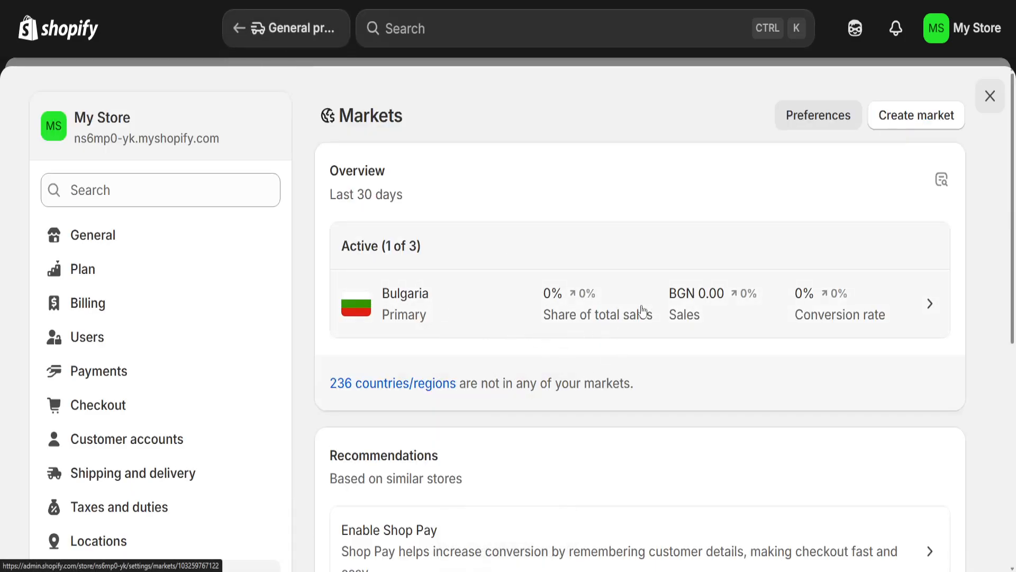
mouse_move(502, 324)
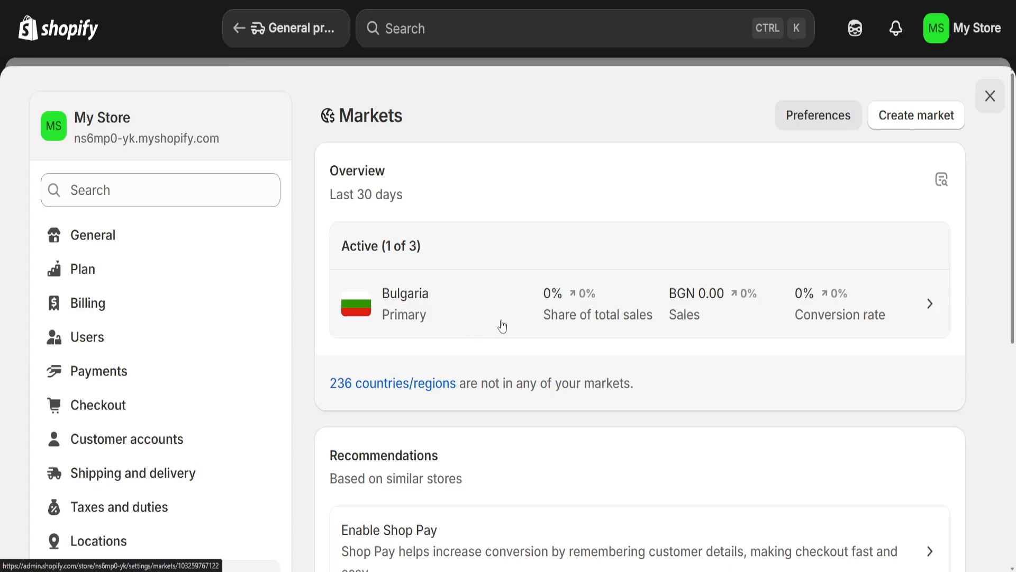
mouse_move(877, 287)
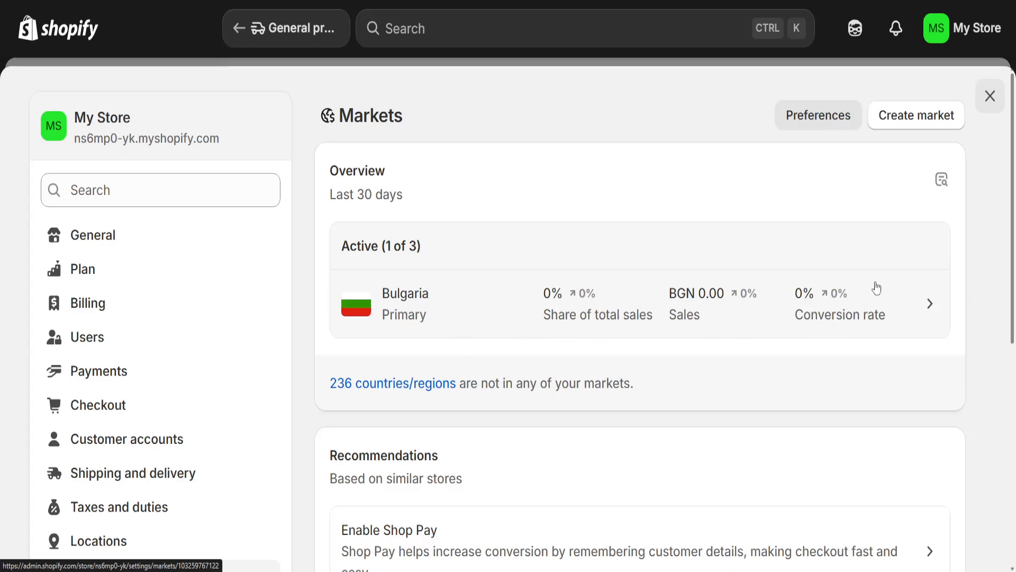
mouse_move(899, 337)
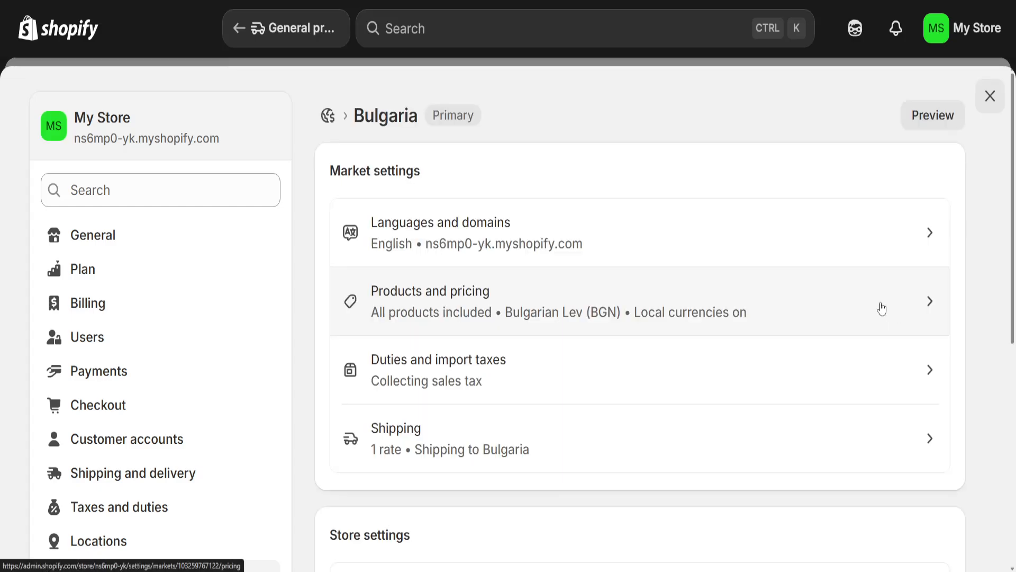
scroll("down", 3)
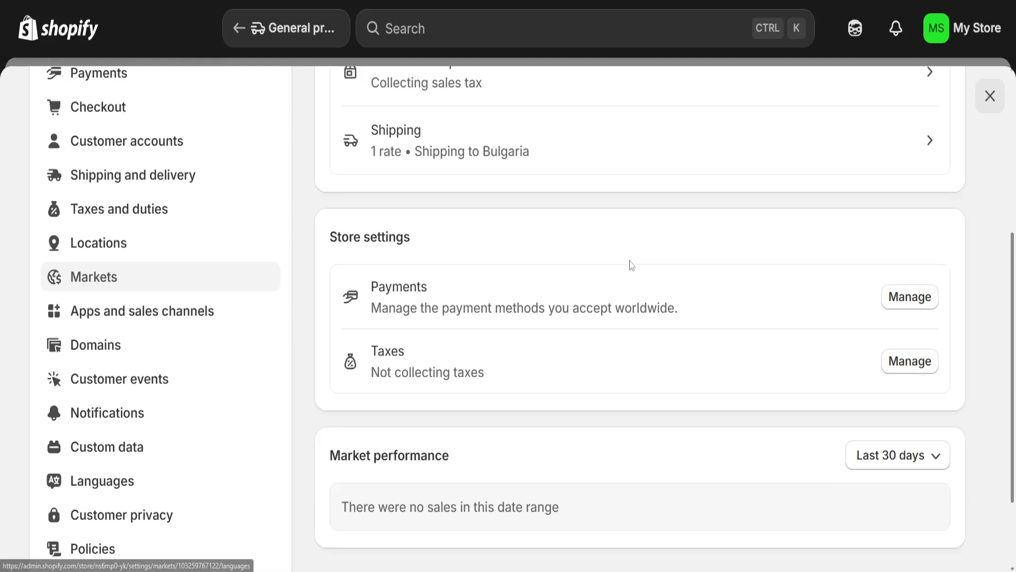
scroll("up", 3)
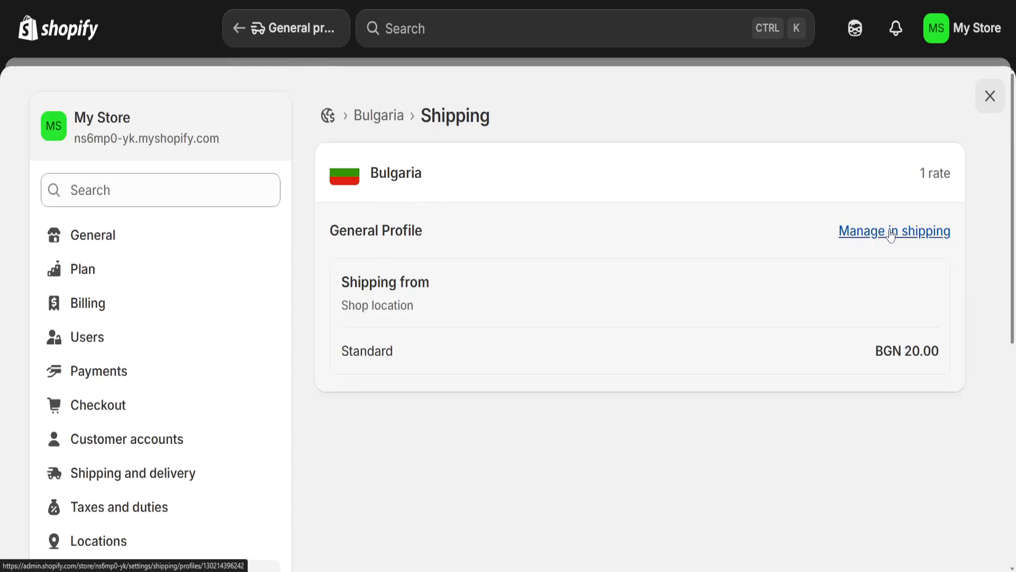
- Look through the general profile's shipping zones, then return to the Markets overview
left_click(894, 230)
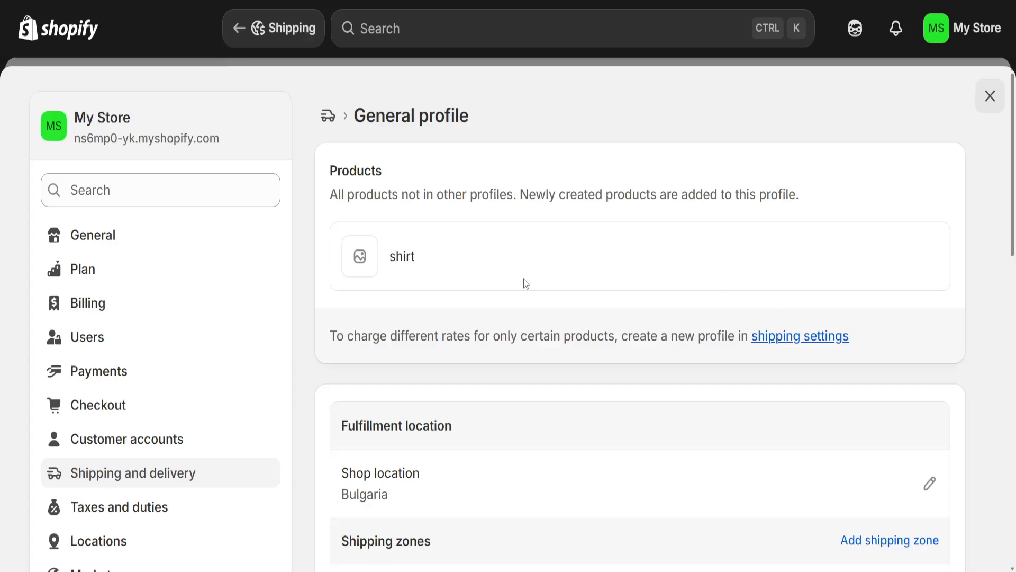
scroll("down", 3)
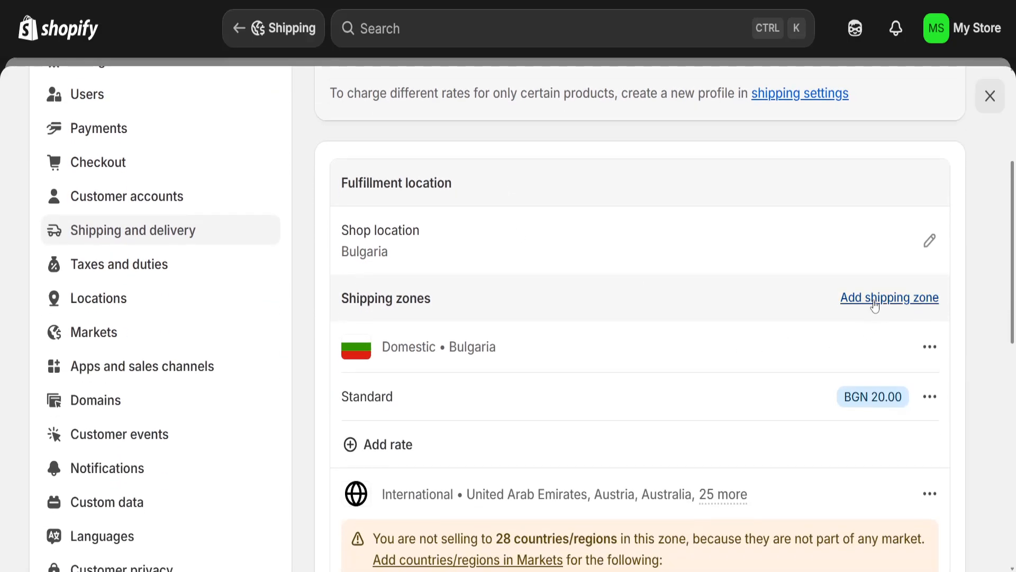
left_click(889, 298)
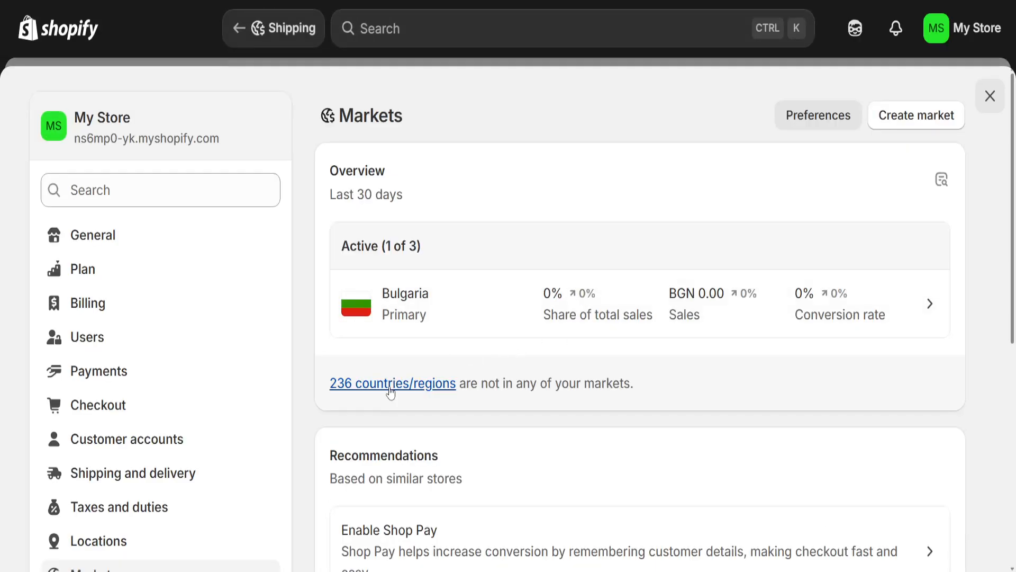
mouse_move(894, 190)
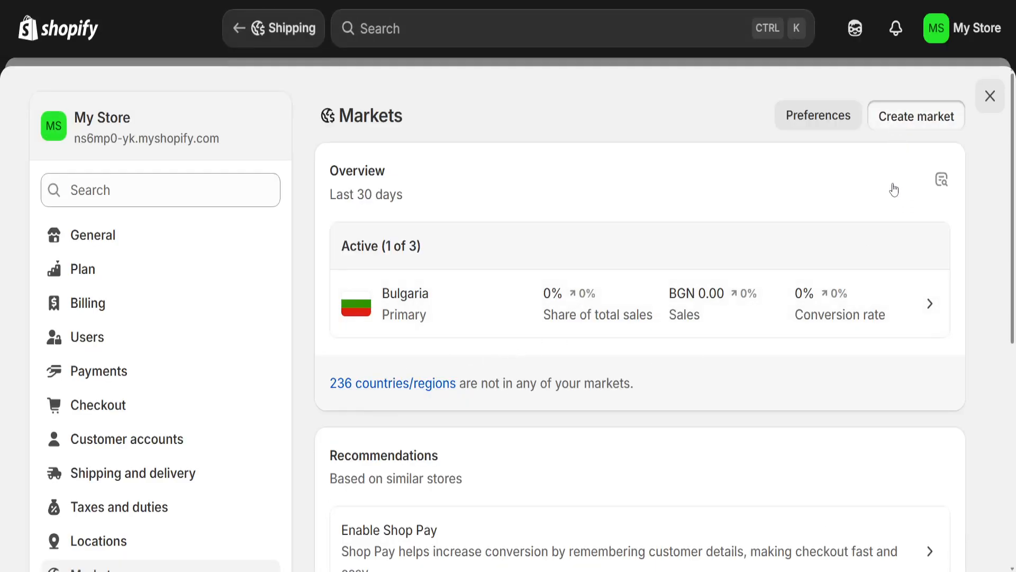
- Create market 'sadas' with eight African countries, including Algeria, Angola, Botswana and Cameroon
left_click(915, 115)
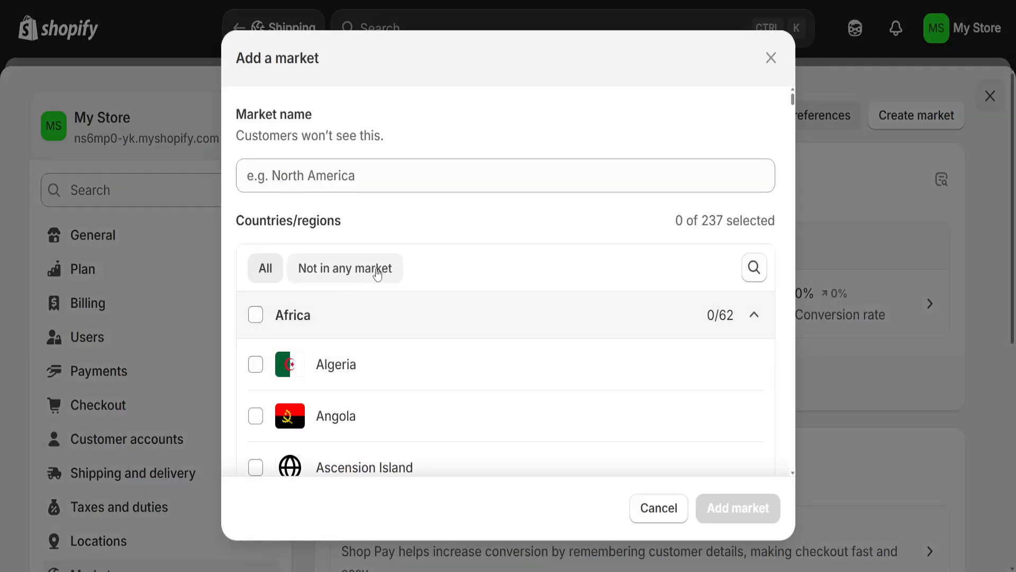
left_click(255, 415)
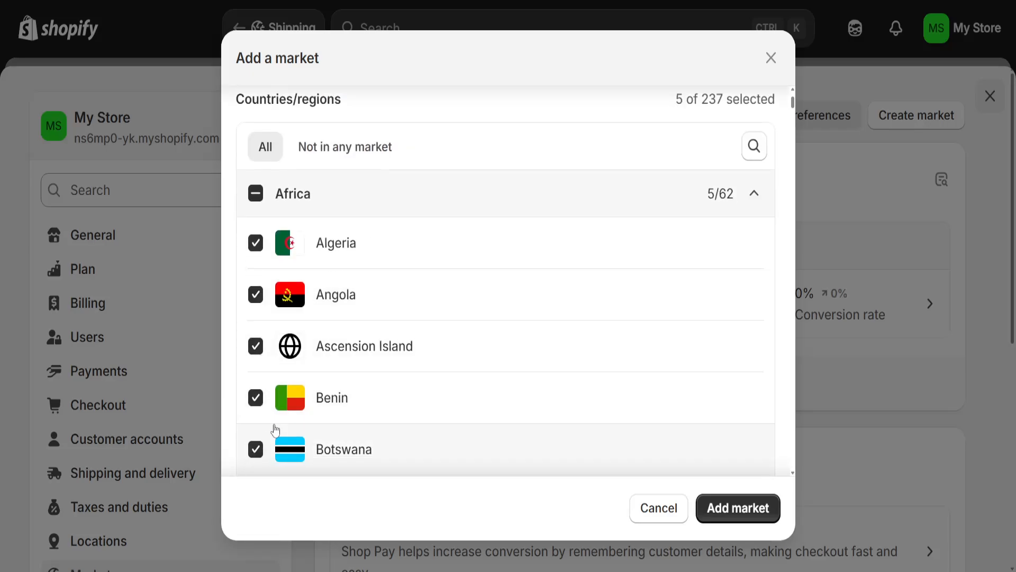
scroll("down", 3)
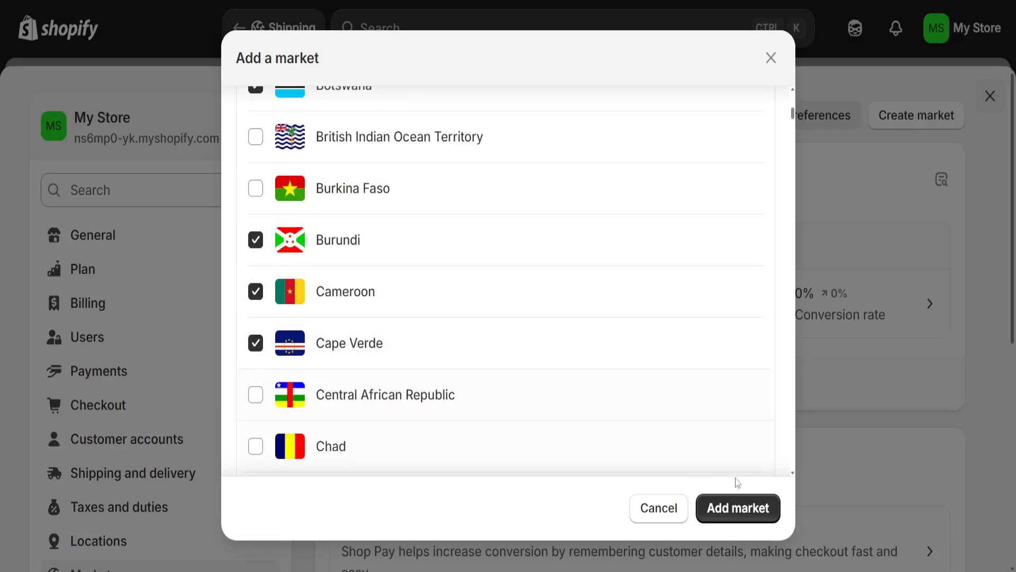
left_click(737, 508)
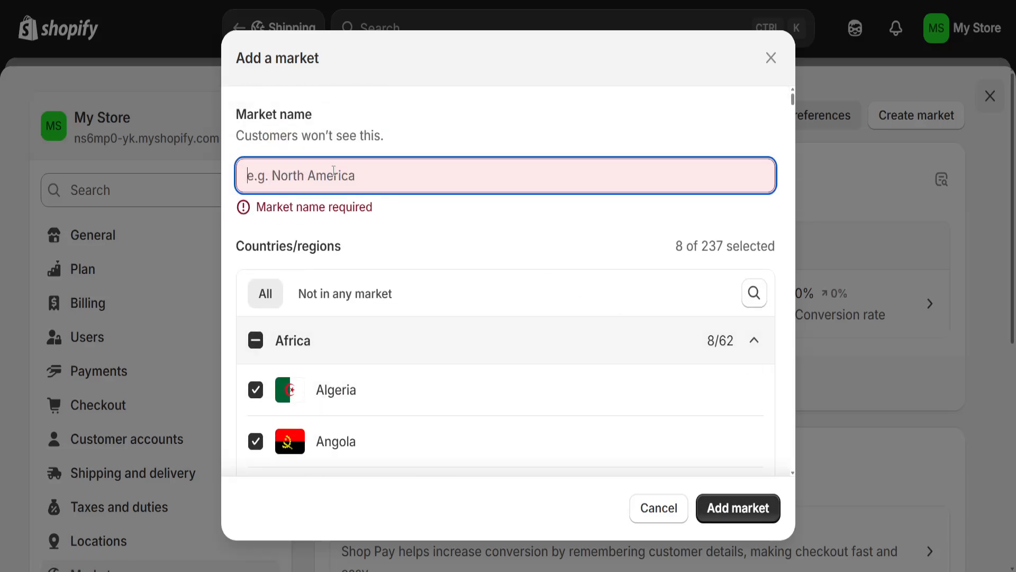
type("sadas")
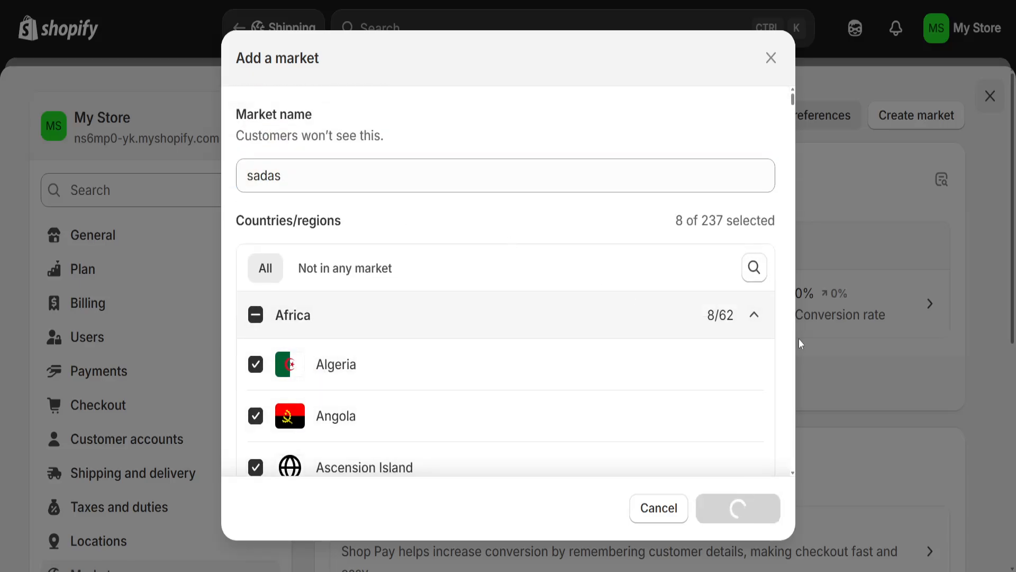
left_click(737, 508)
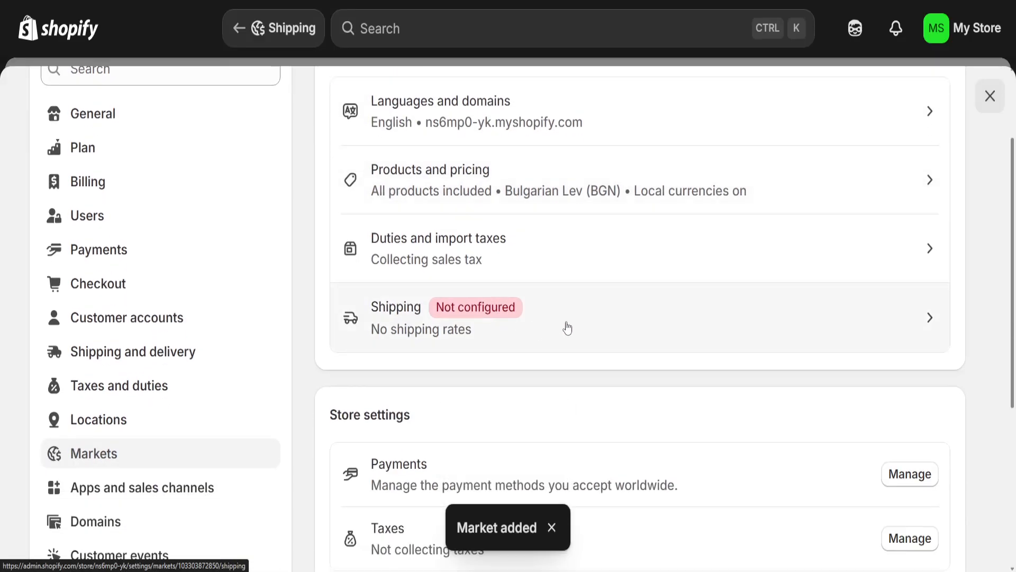
mouse_move(499, 327)
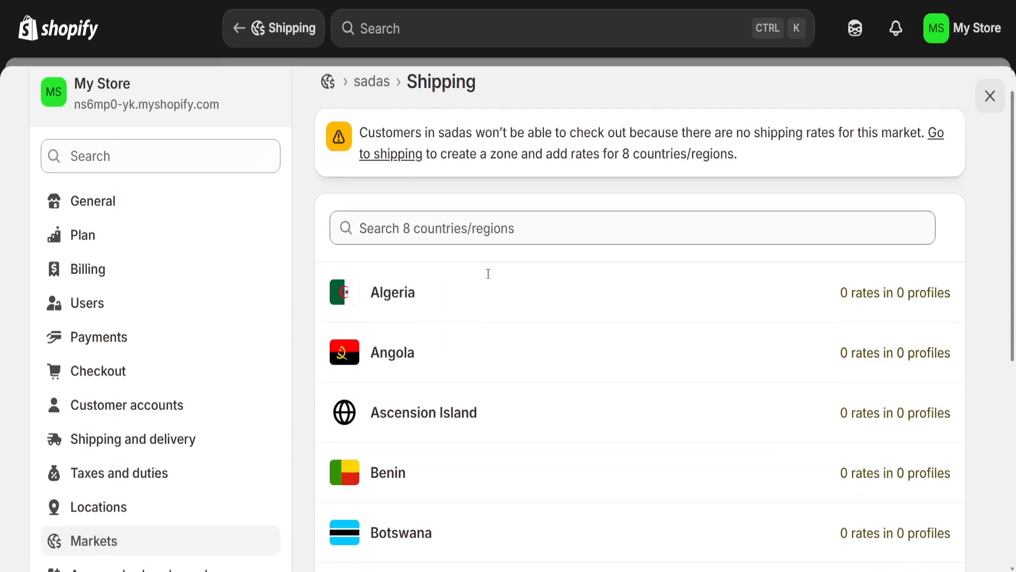
- Scroll the 'sadas' market's shipping list, confirming its 8 countries have no rates
scroll("down", 3)
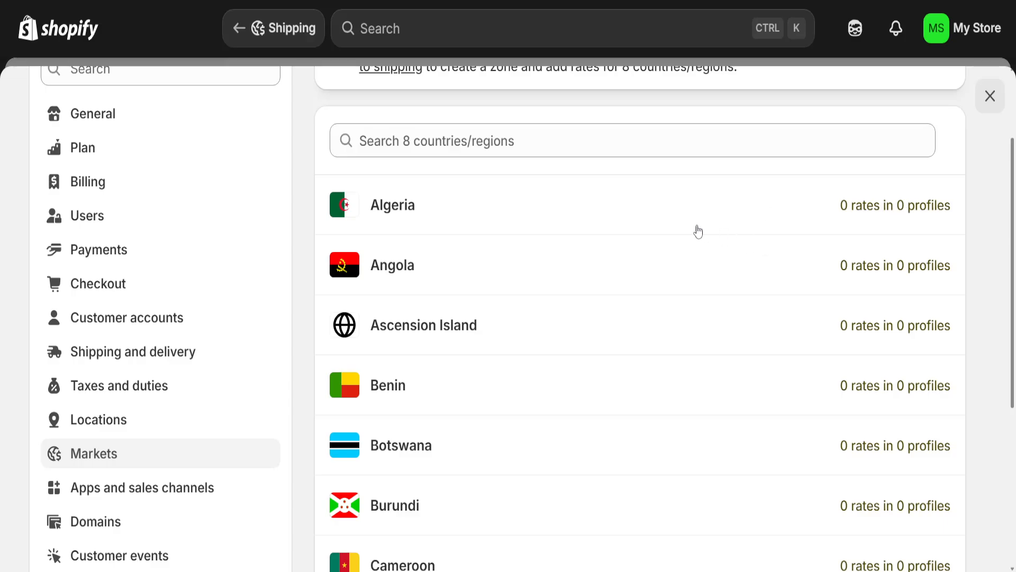
scroll("up", 3)
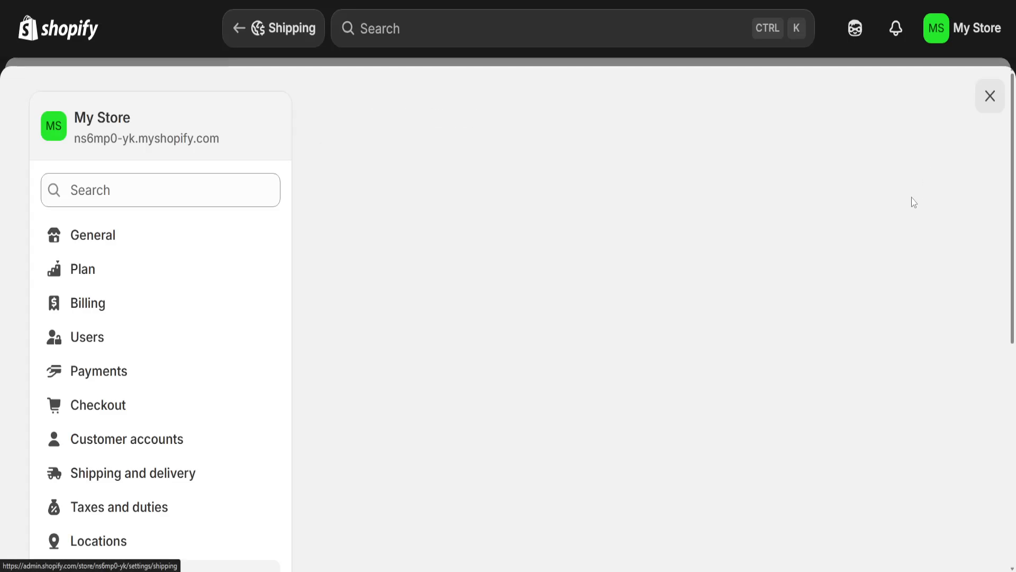
- Start adding a rate to the International zone, with '2--' typed as its price
left_click(137, 472)
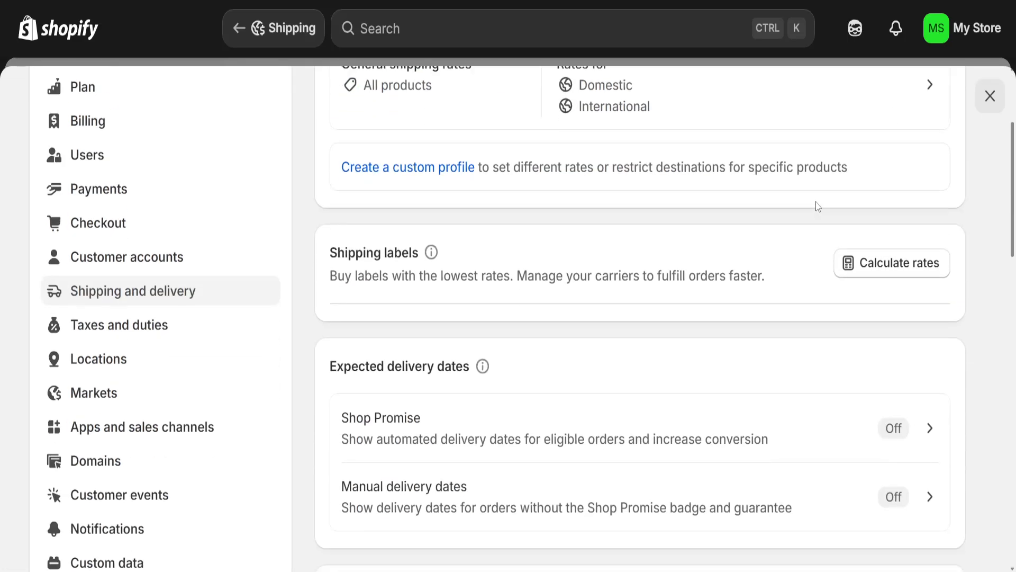
scroll("down", 3)
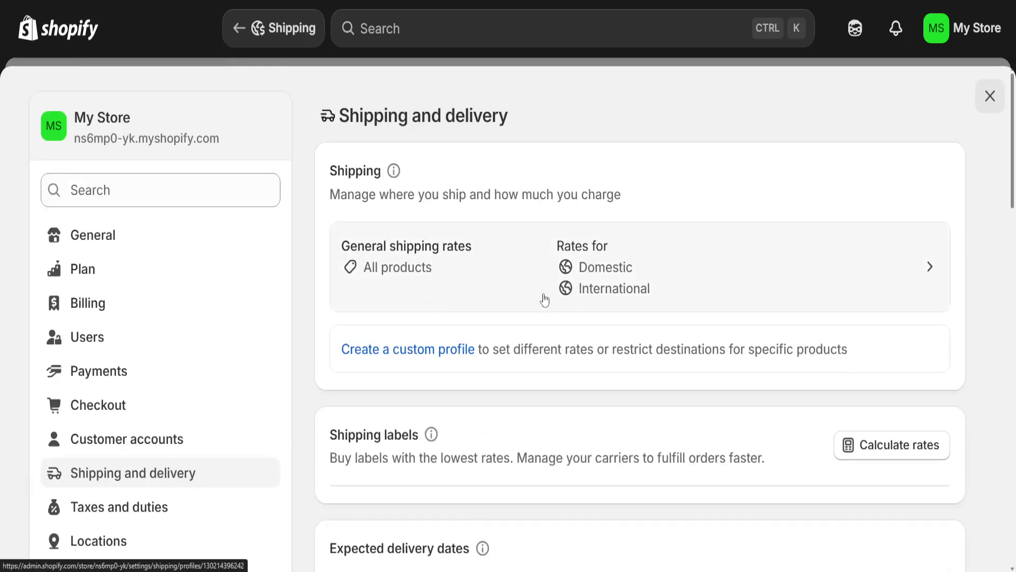
mouse_move(690, 282)
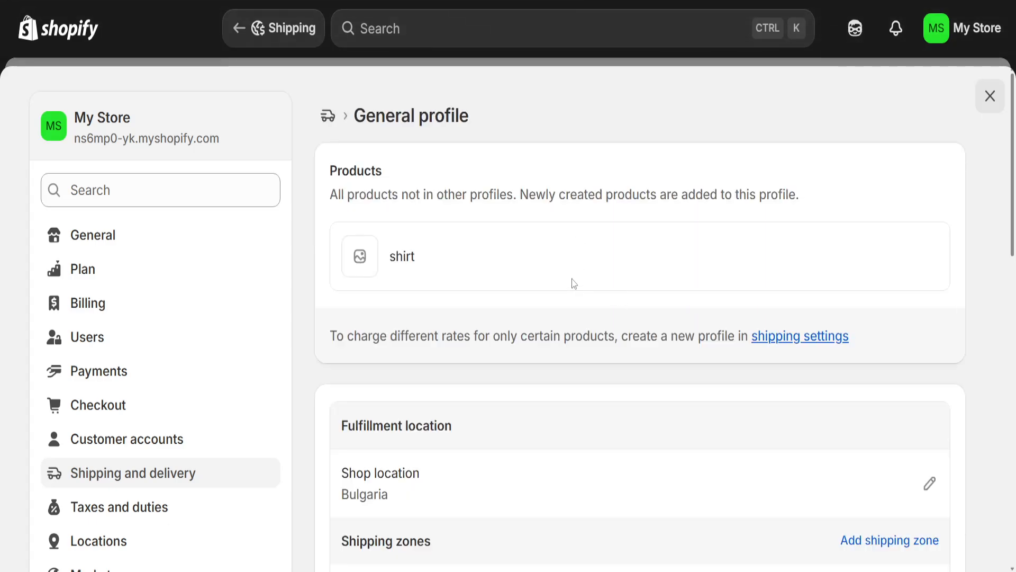
scroll("down", 3)
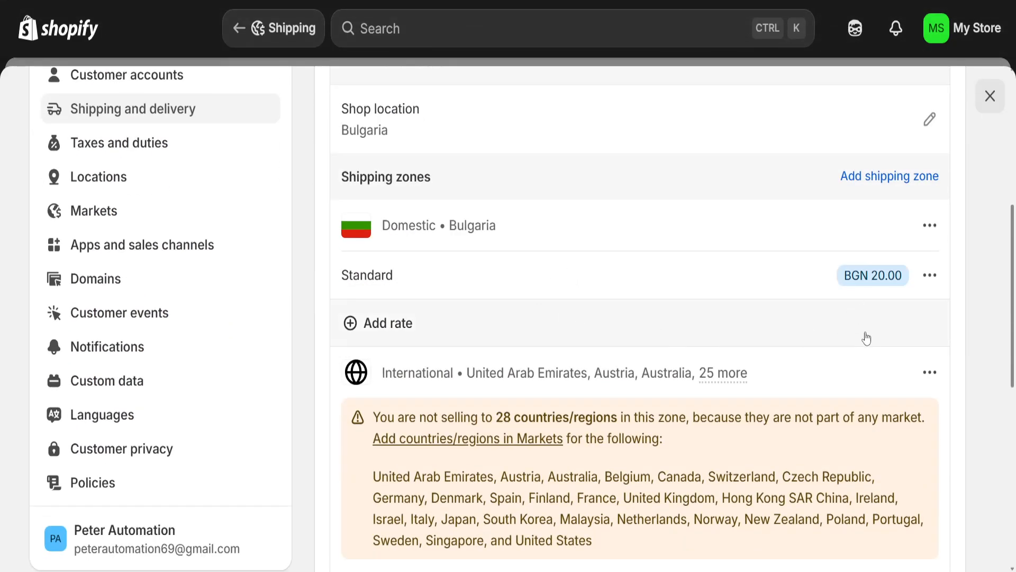
scroll("down", 3)
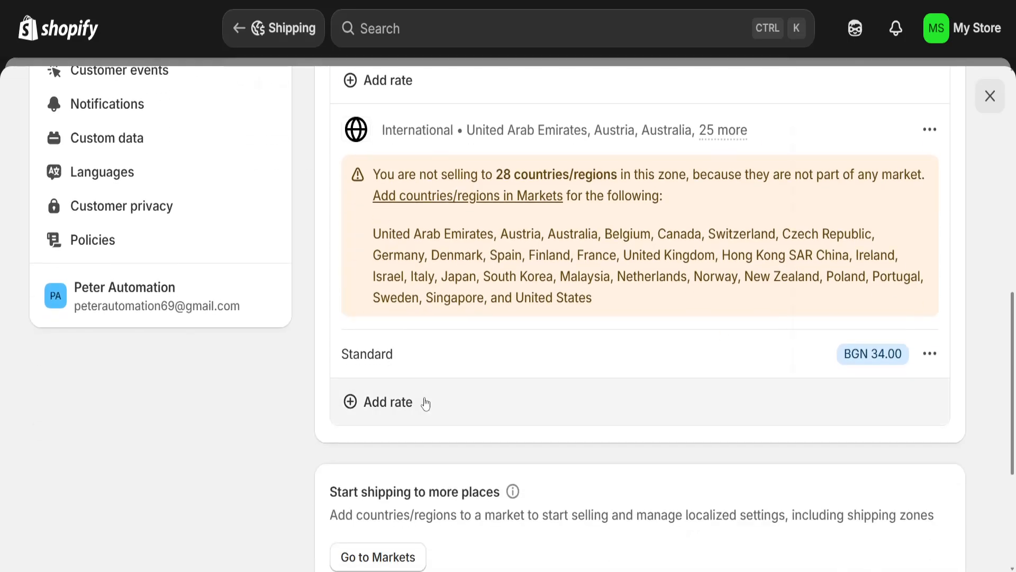
left_click(387, 401)
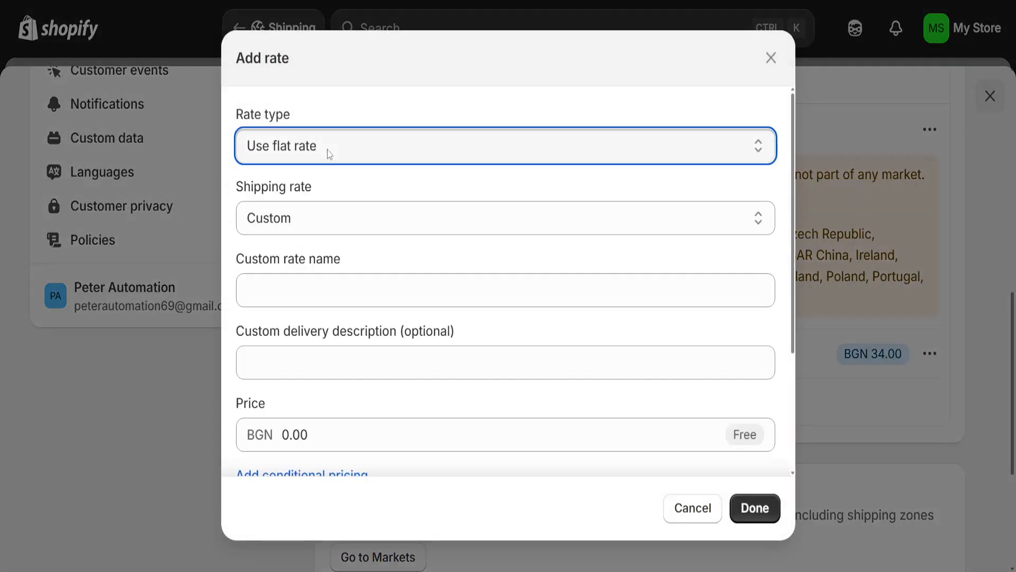
type("2")
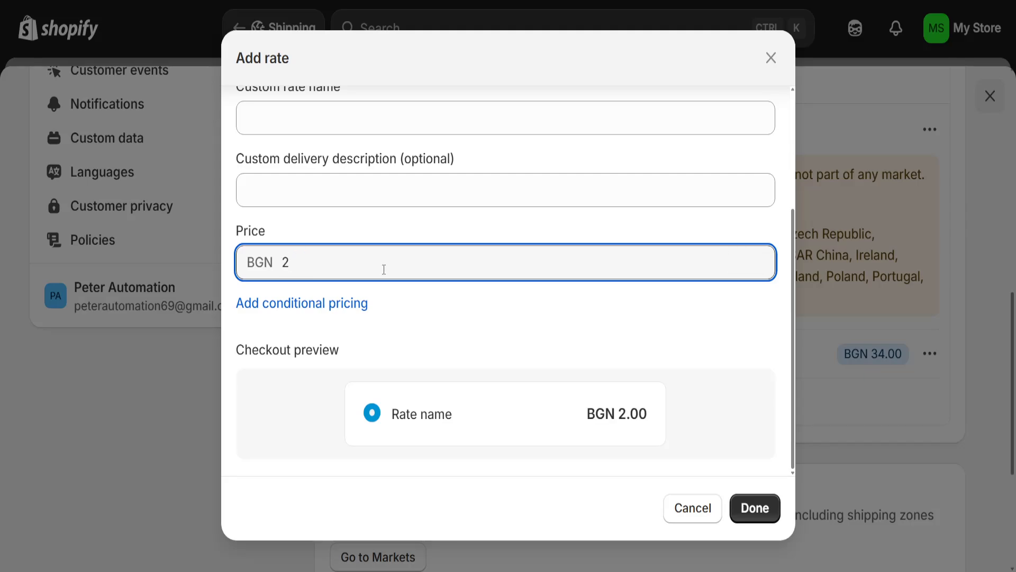
type("--")
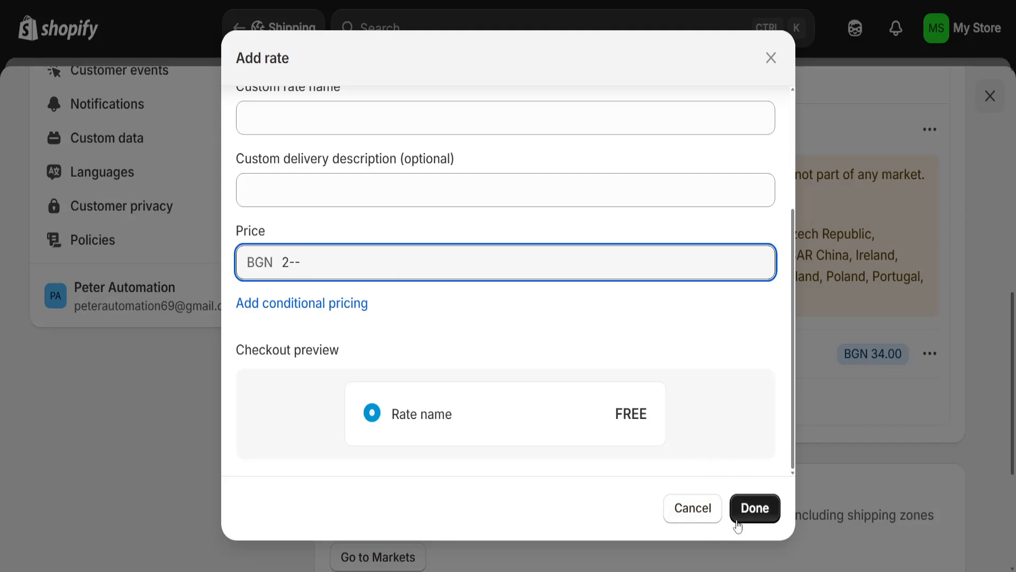